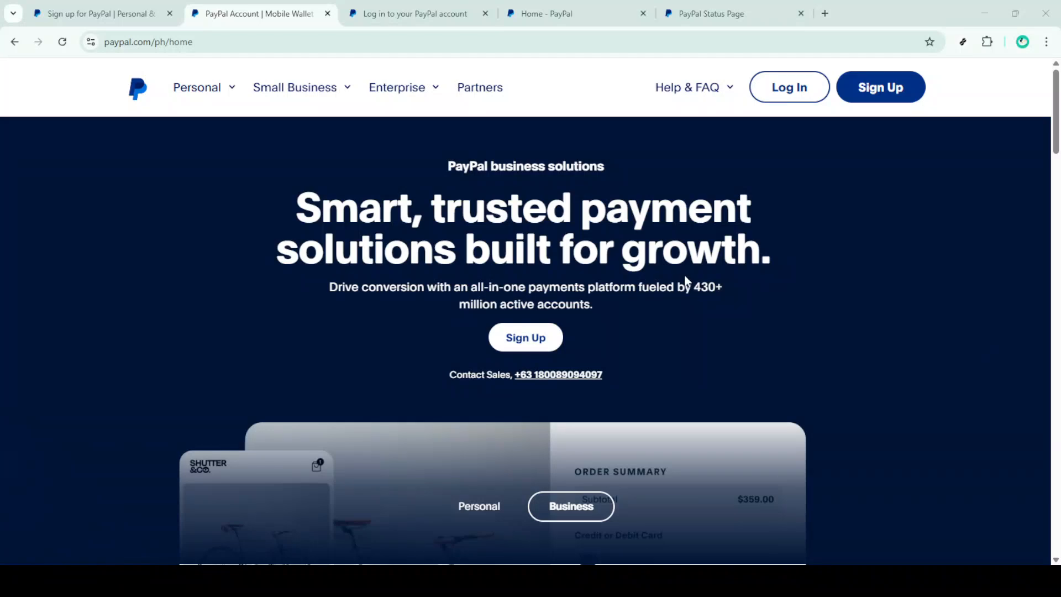
pyautogui.moveTo(851, 318)
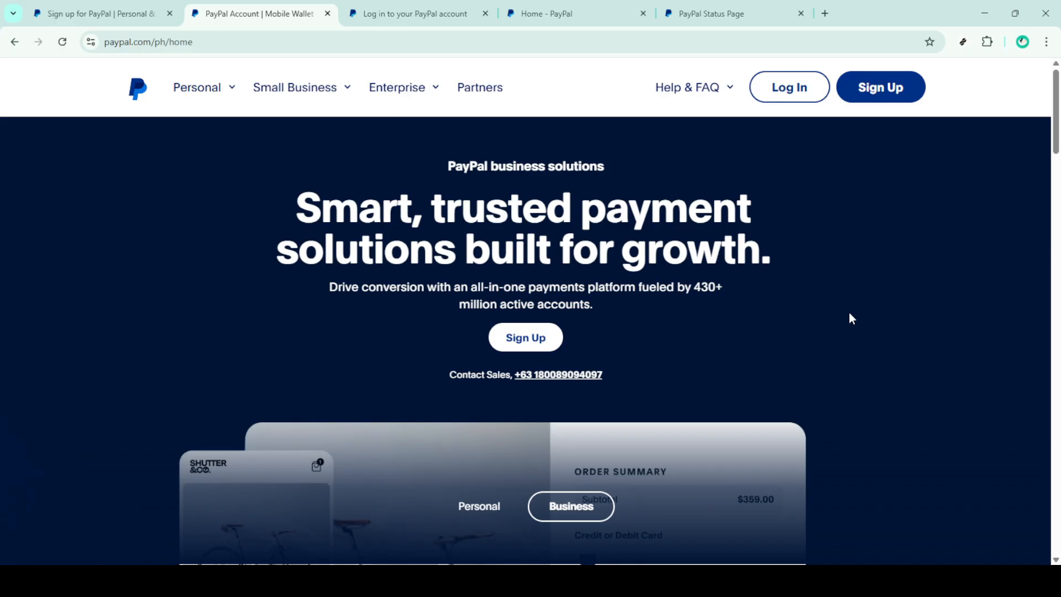
pyautogui.moveTo(912, 233)
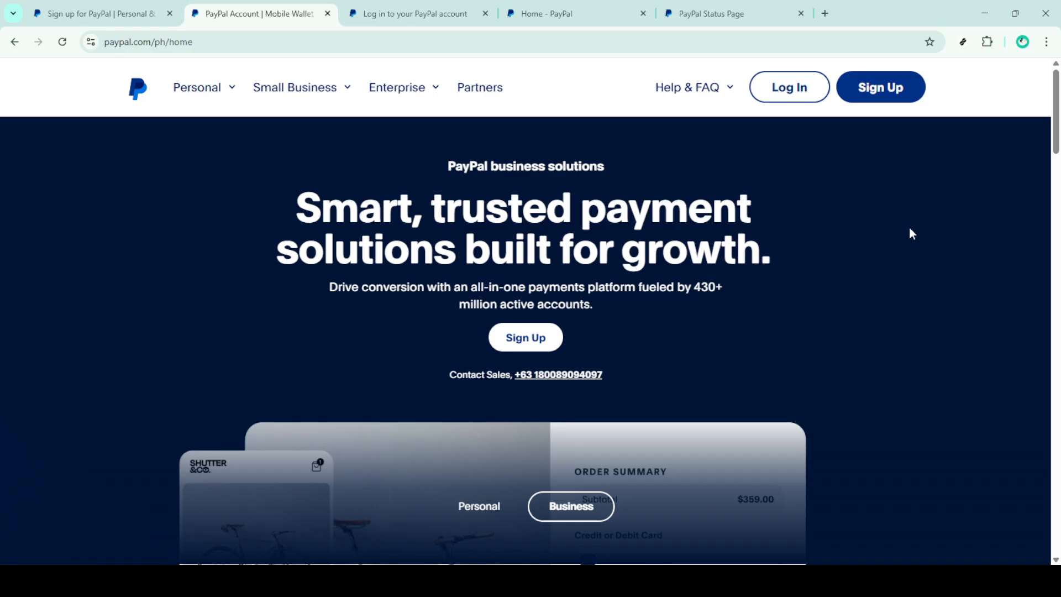
pyautogui.moveTo(740, 140)
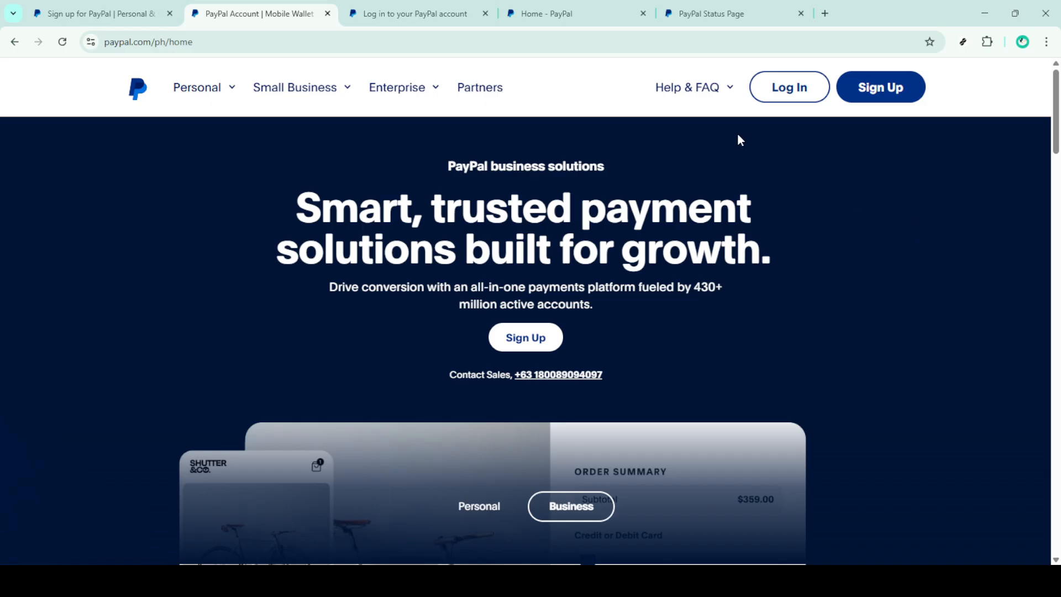
# Open the PayPal login page from the business home page's Log In button.
pyautogui.click(396, 87)
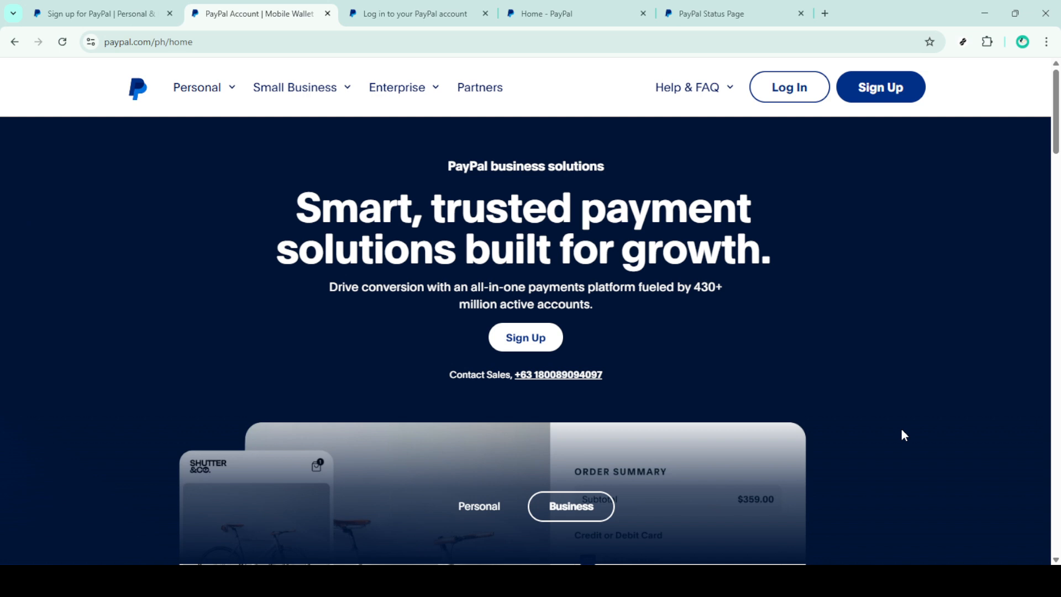
pyautogui.moveTo(805, 116)
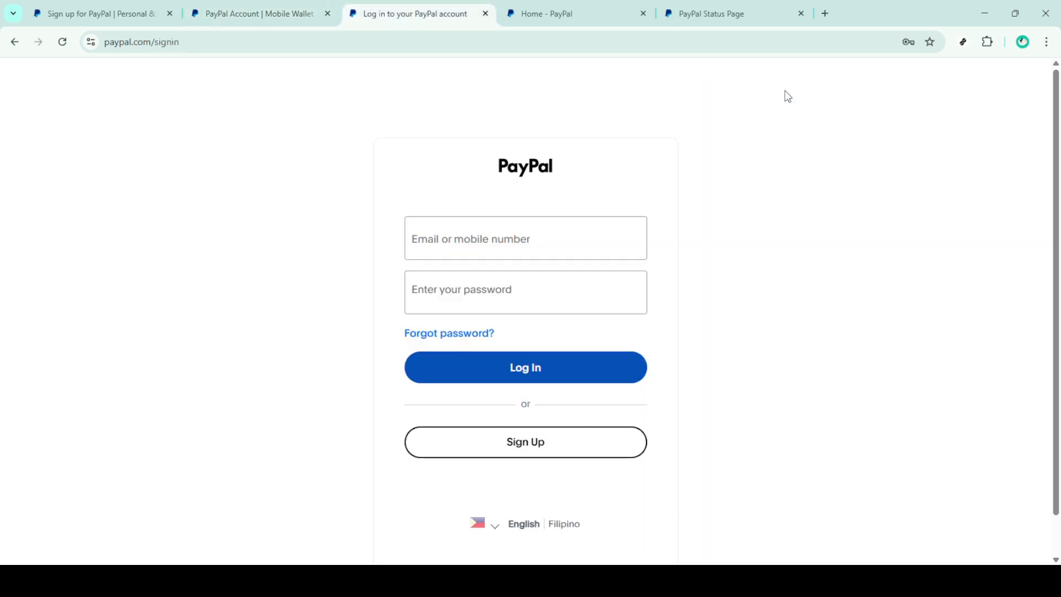
# Enter the account email and password and log in to the business dashboard.
pyautogui.click(524, 238)
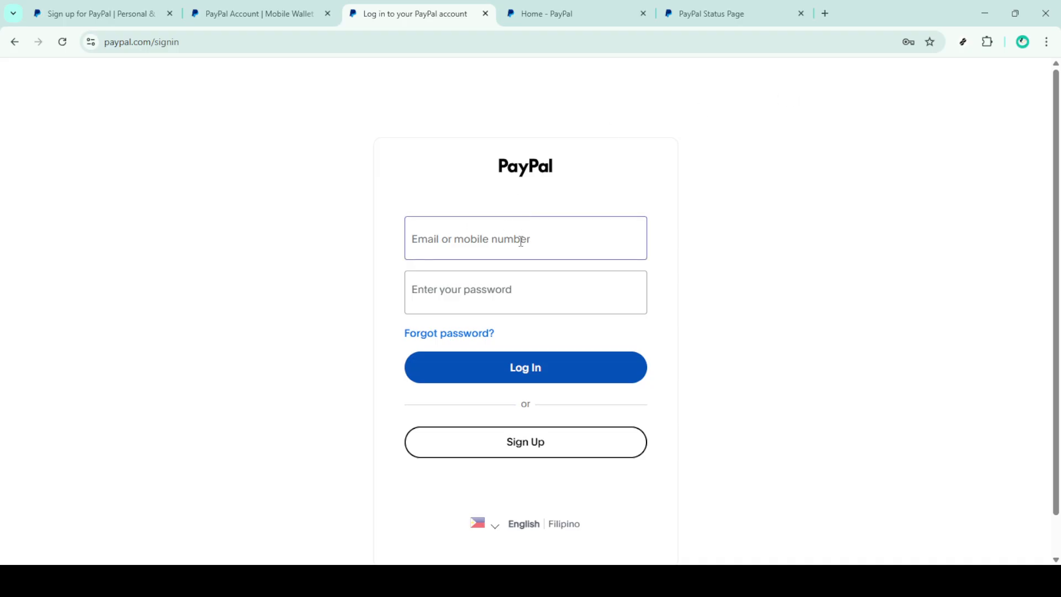
pyautogui.click(524, 291)
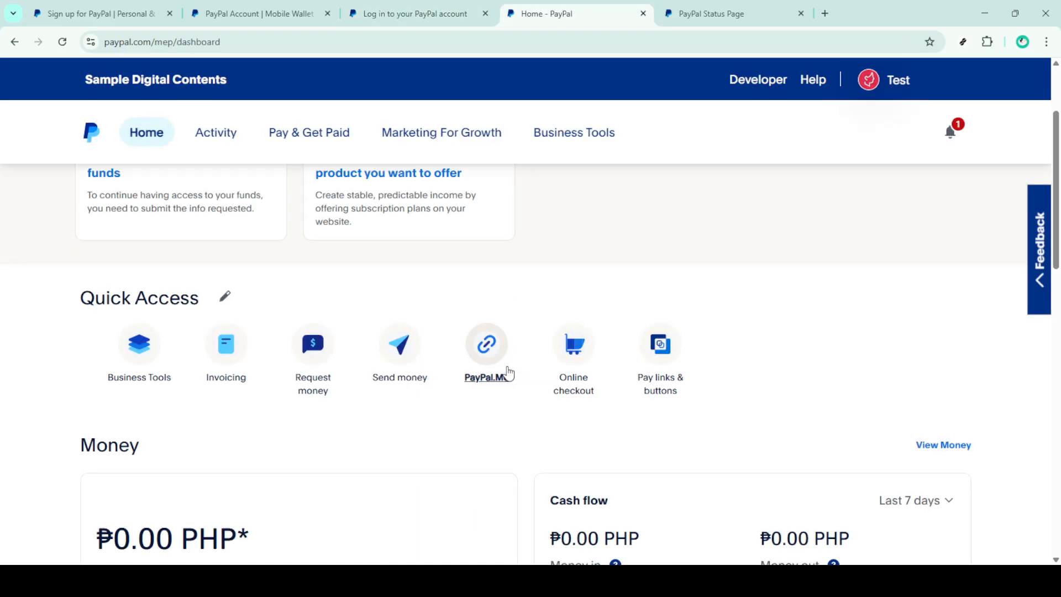
pyautogui.moveTo(614, 303)
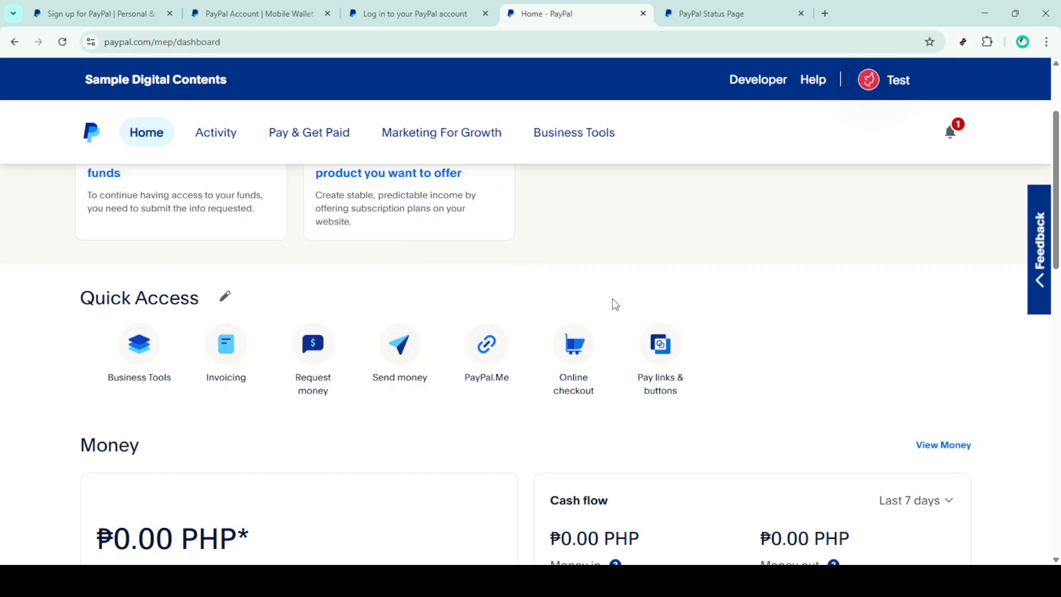
# Switch to the PayPal Status Page tab showing all systems operational.
pyautogui.scroll(3)
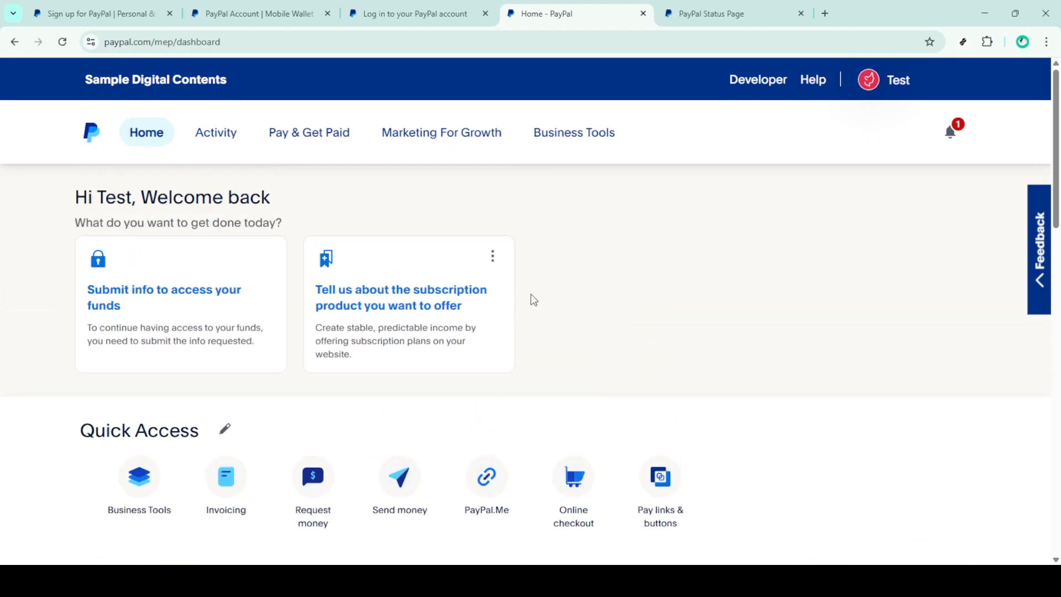
pyautogui.moveTo(421, 160)
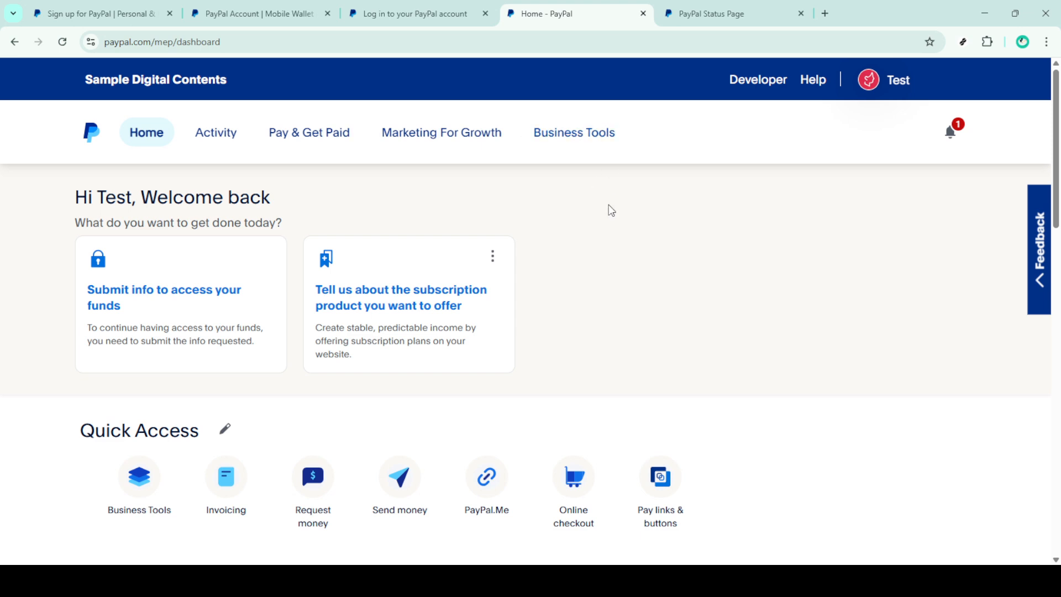
pyautogui.click(719, 14)
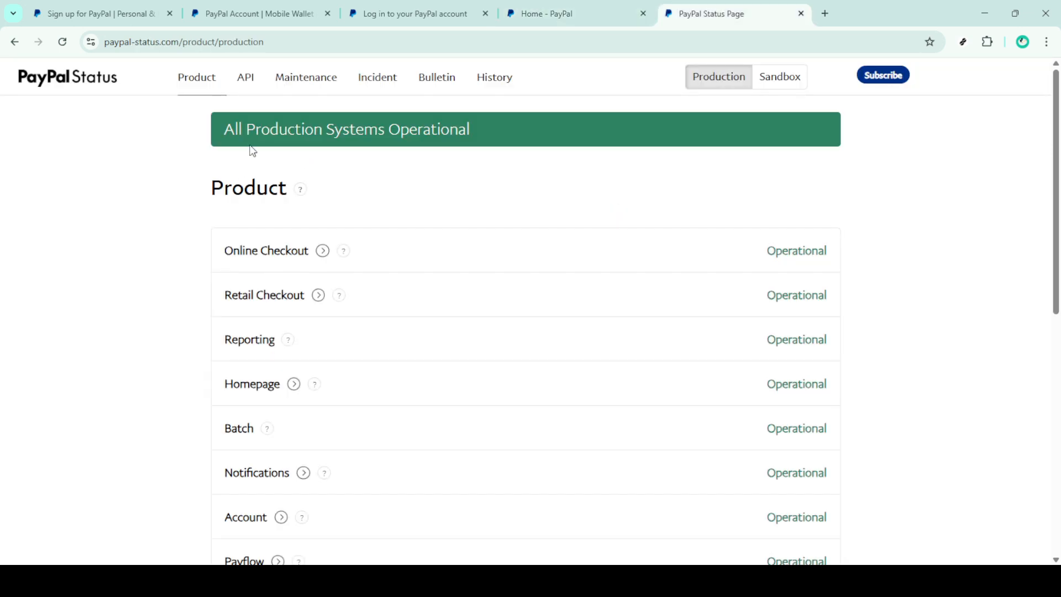
pyautogui.moveTo(746, 262)
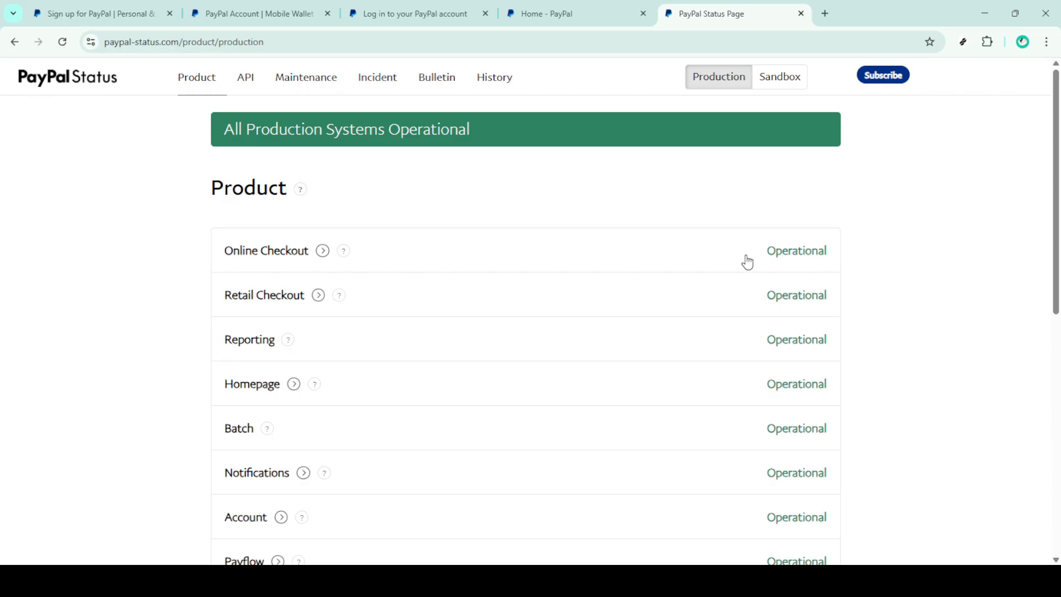
# Check all products are operational and no maintenance is scheduled, then return to Home - PayPal.
pyautogui.scroll(-3)
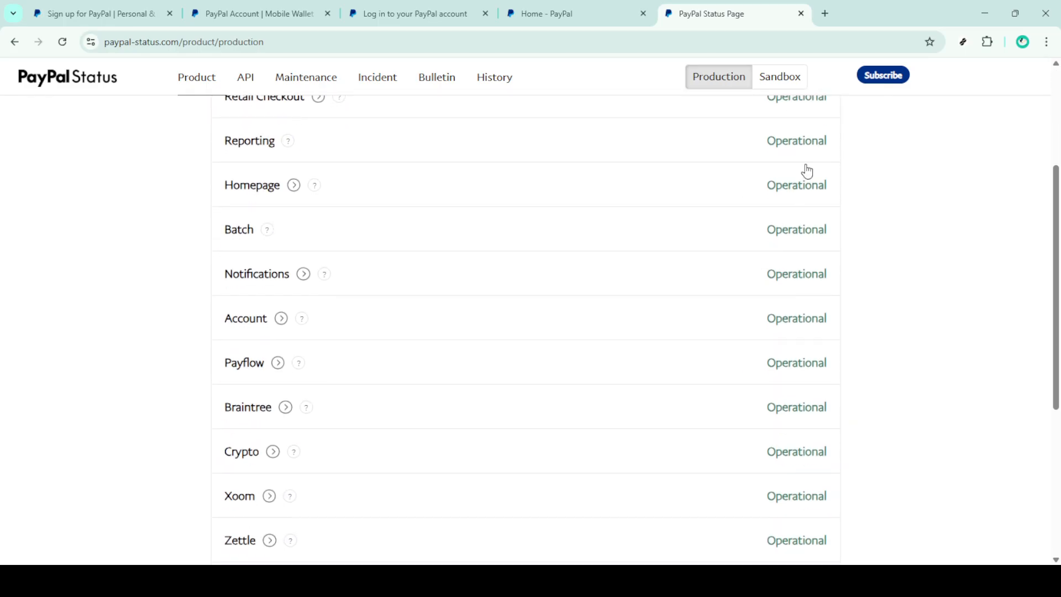
pyautogui.scroll(-3)
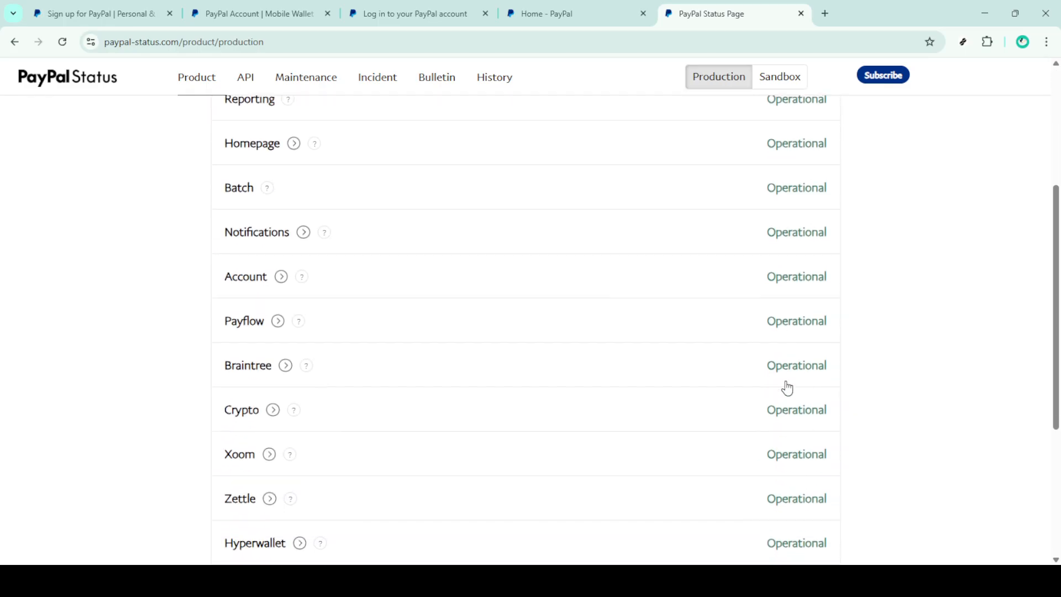
pyautogui.scroll(-3)
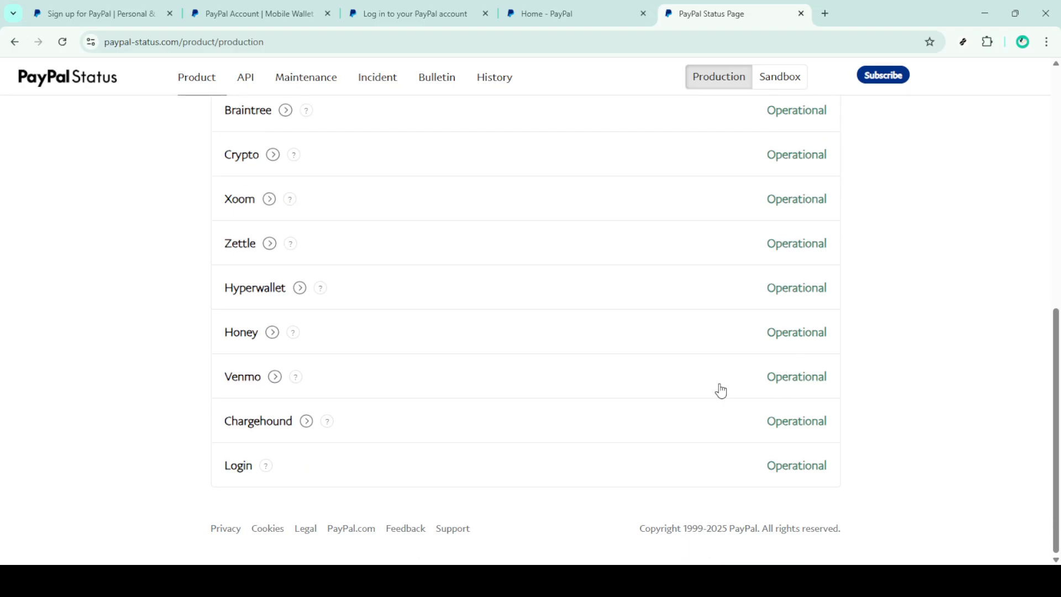
pyautogui.scroll(3)
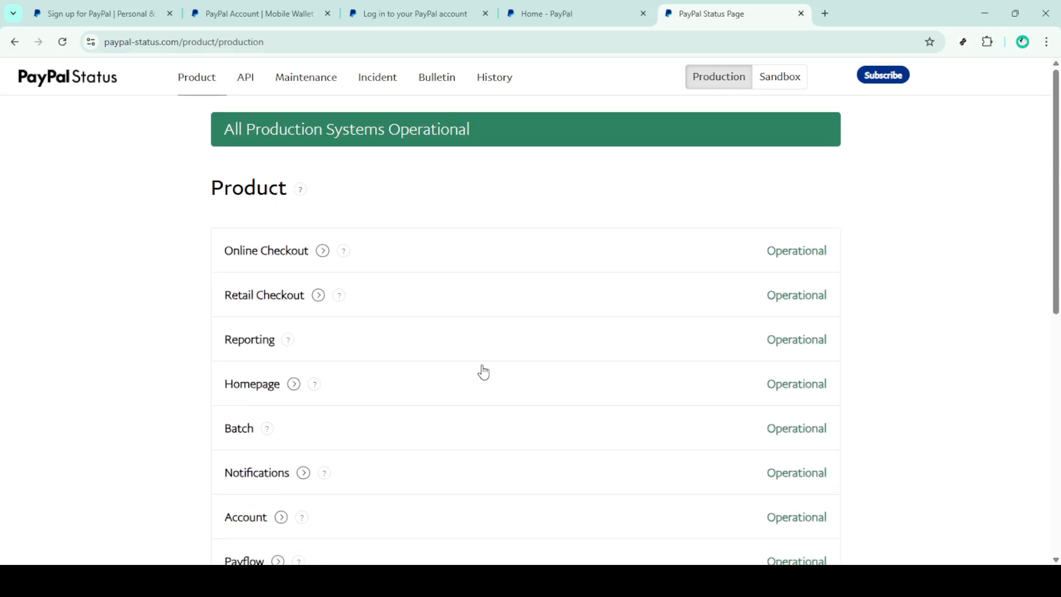
pyautogui.moveTo(319, 86)
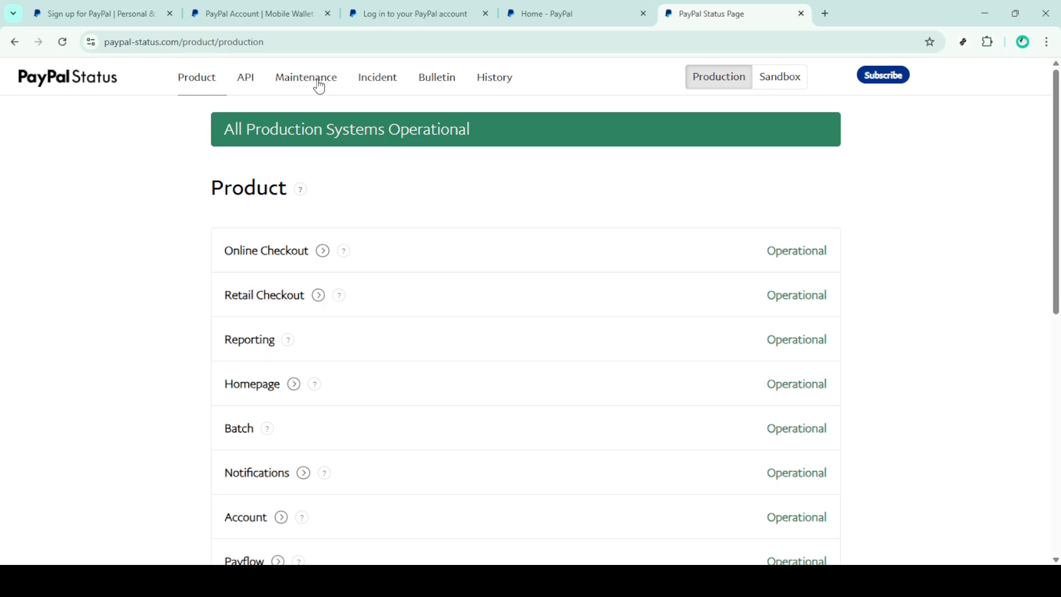
pyautogui.click(305, 77)
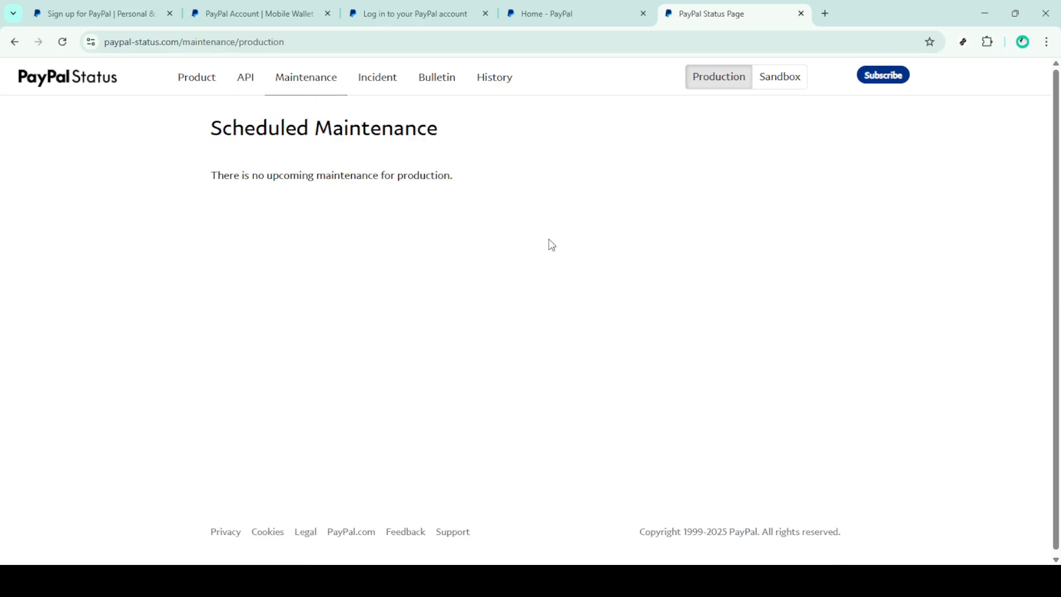
pyautogui.click(558, 14)
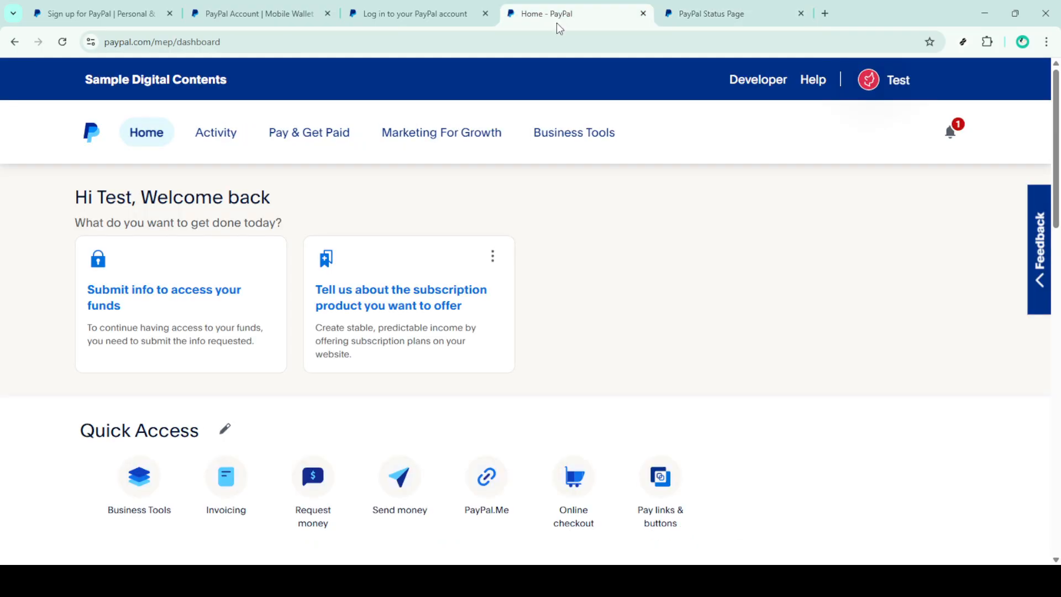
pyautogui.moveTo(143, 120)
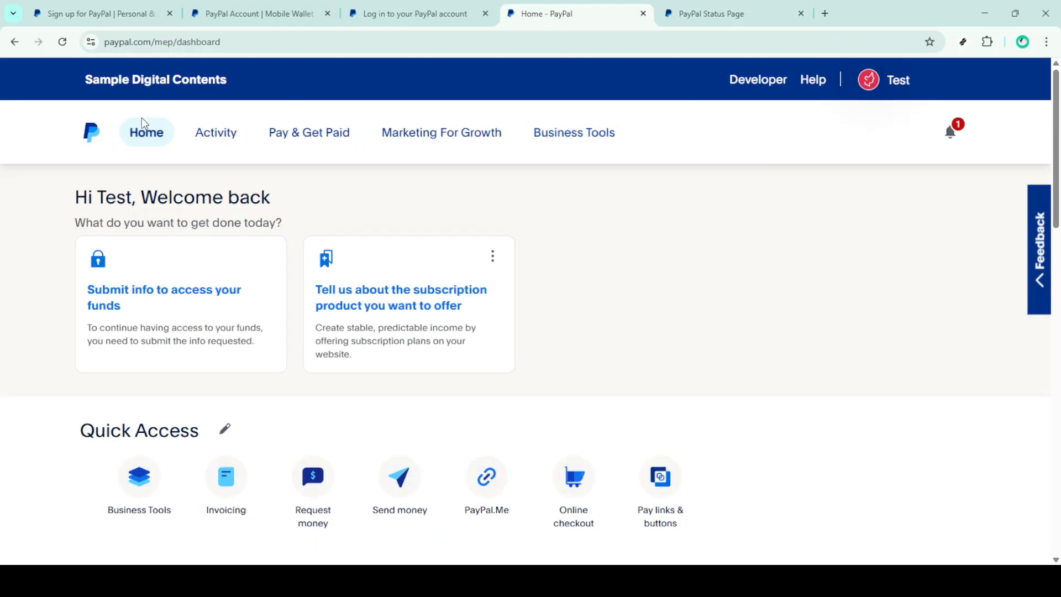
pyautogui.moveTo(273, 140)
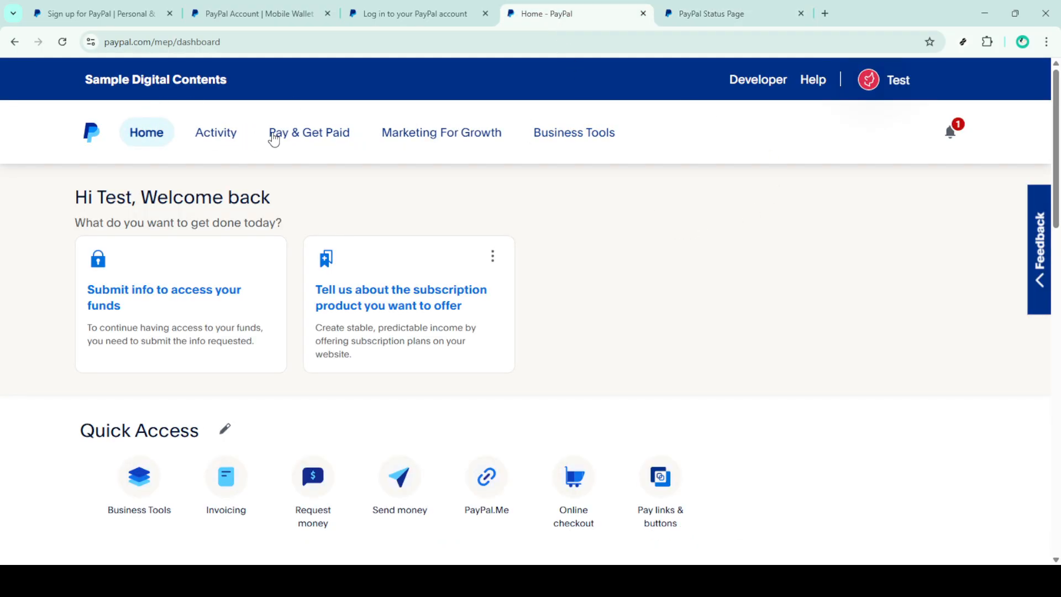
# Go to Banks & Cards under the Pay & Get Paid wallet menu.
pyautogui.click(309, 132)
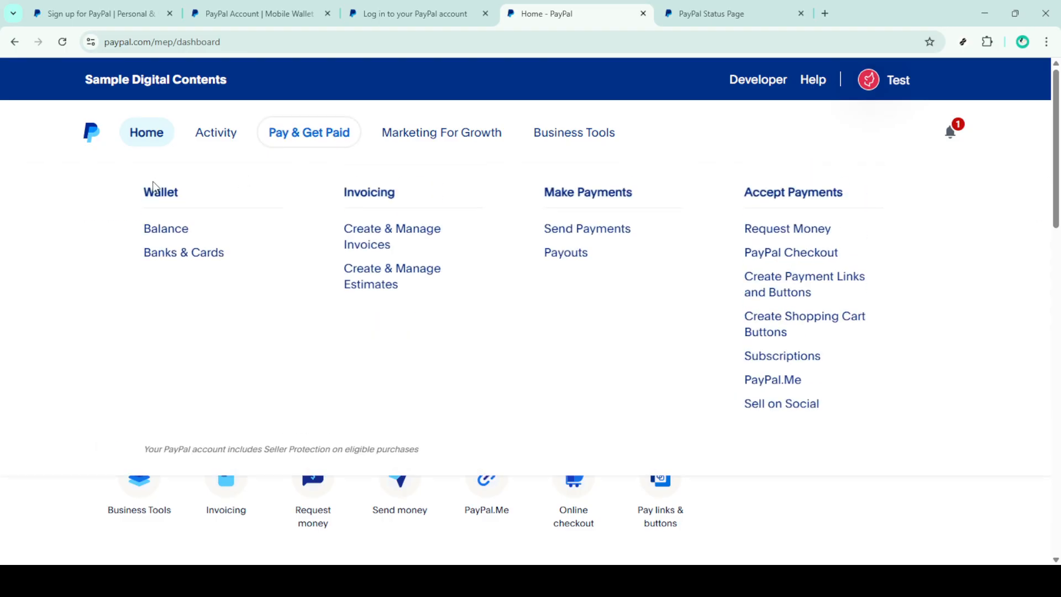
pyautogui.moveTo(175, 258)
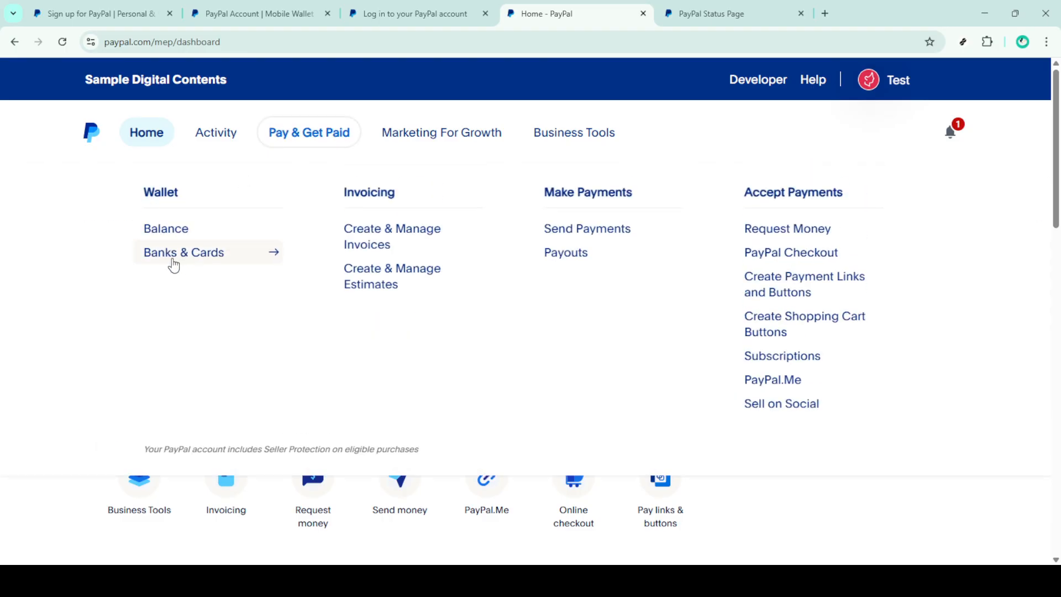
pyautogui.click(184, 253)
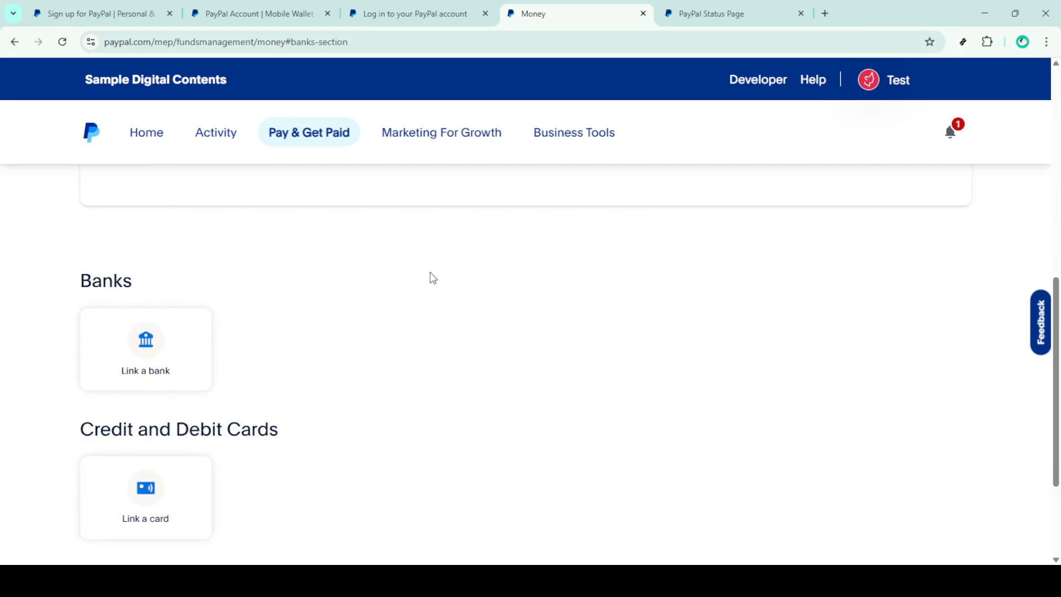
# Review the empty Banks and Cards sections and open the account name menu.
pyautogui.scroll(-3)
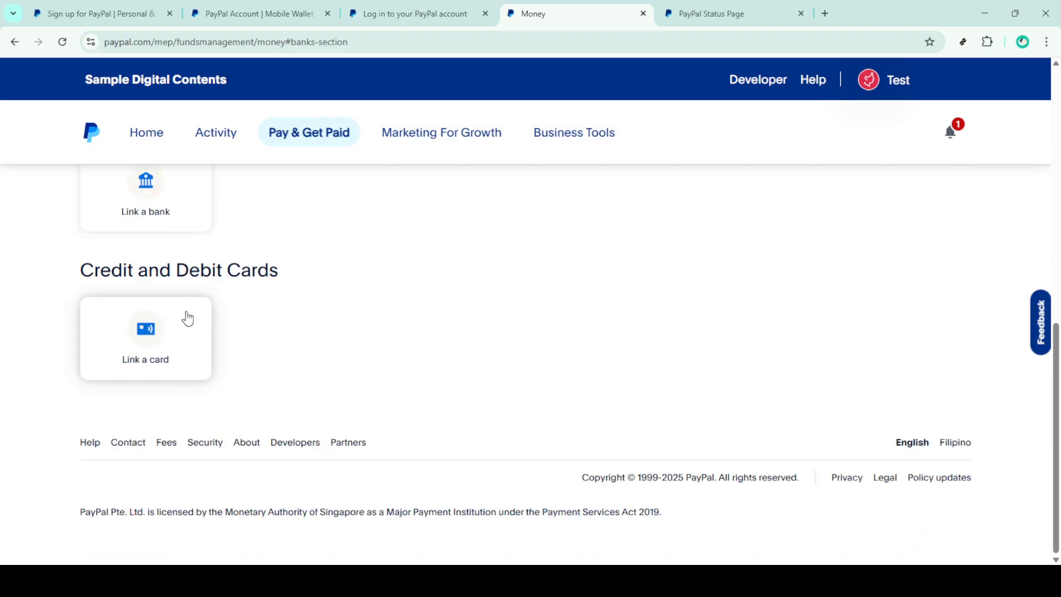
pyautogui.scroll(3)
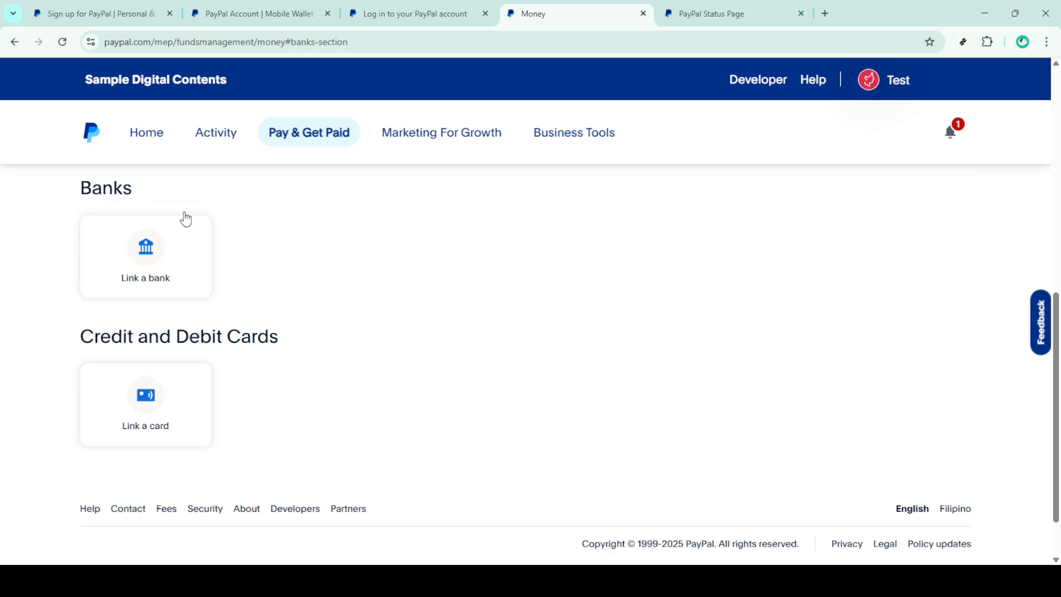
pyautogui.moveTo(74, 192)
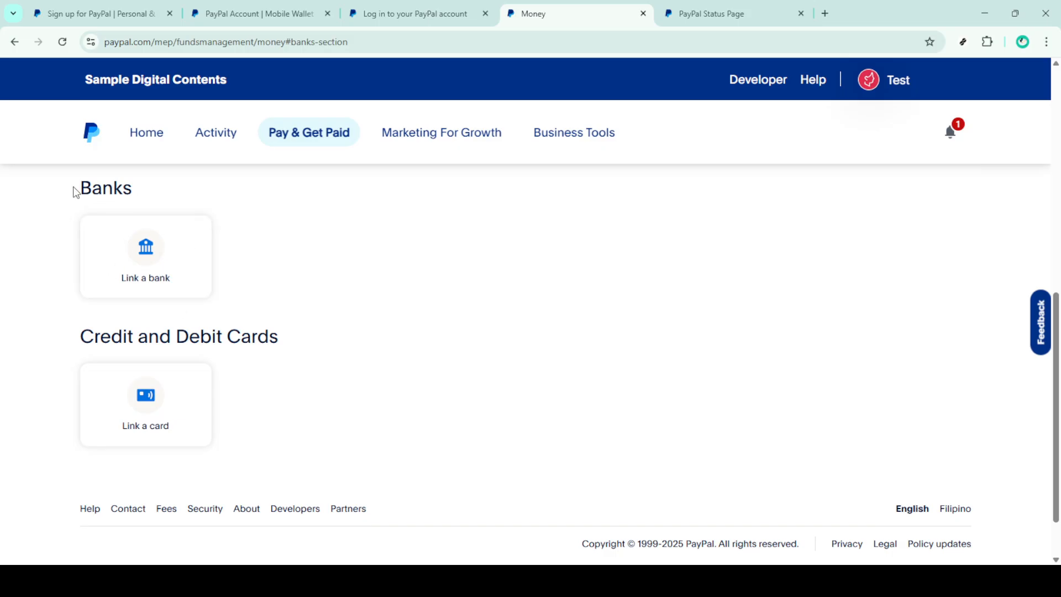
pyautogui.moveTo(184, 373)
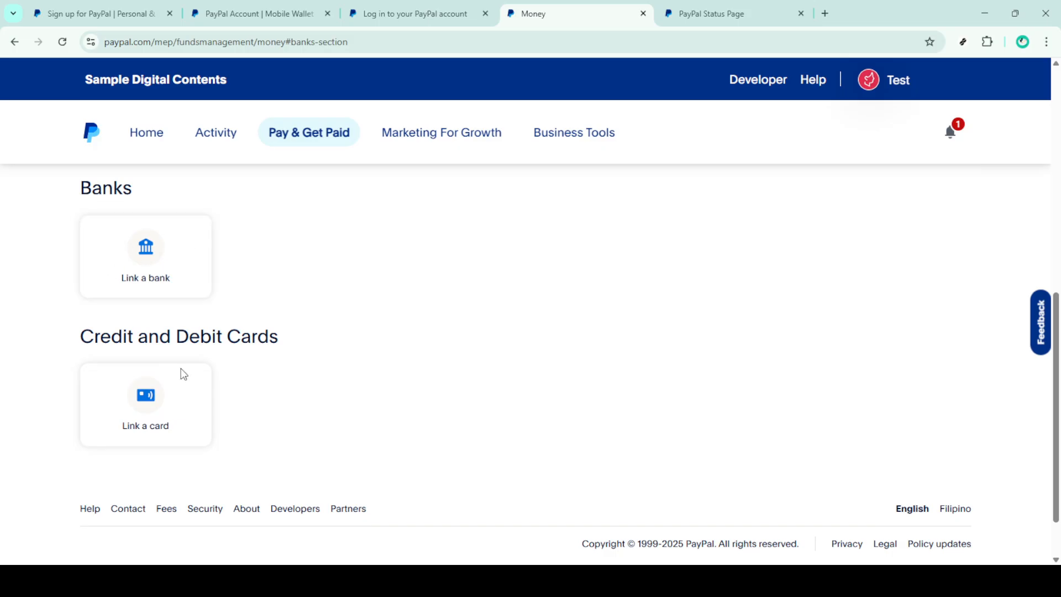
pyautogui.moveTo(930, 122)
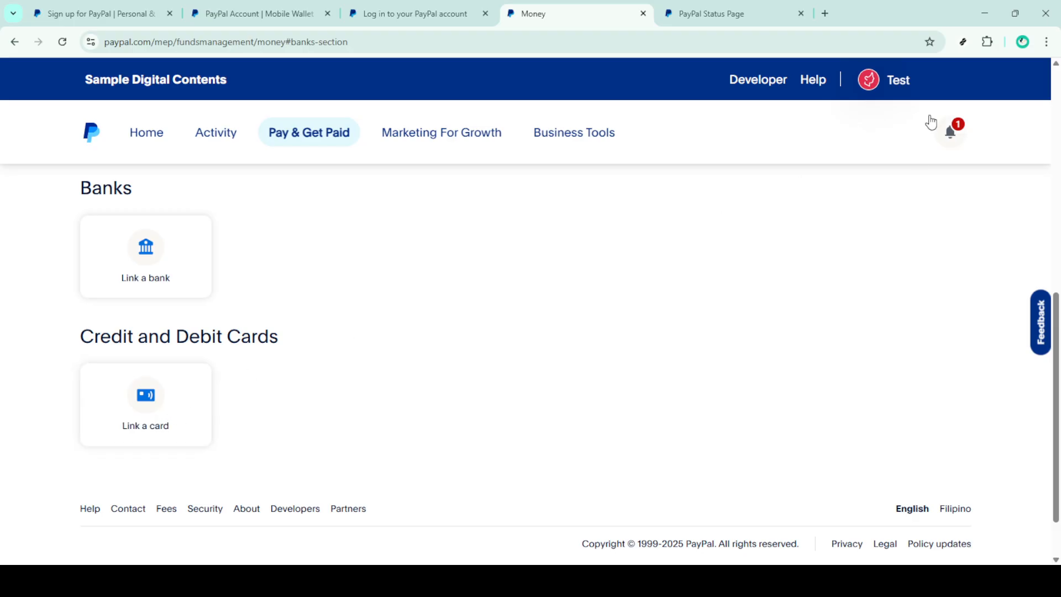
pyautogui.click(897, 79)
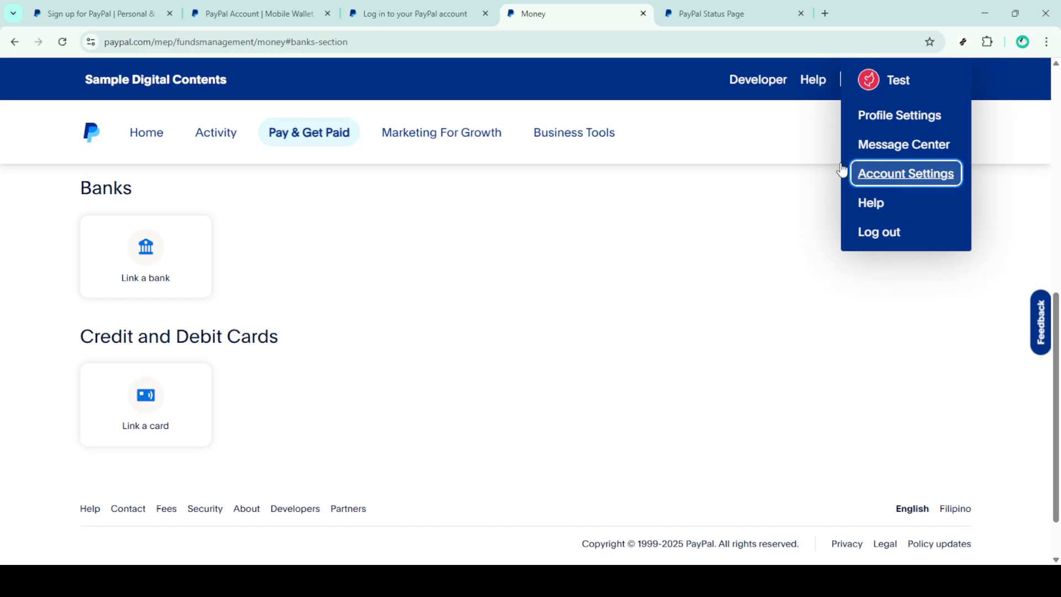
# Open Account Settings, showing login, API access, users, secure FTP and limits.
pyautogui.click(905, 172)
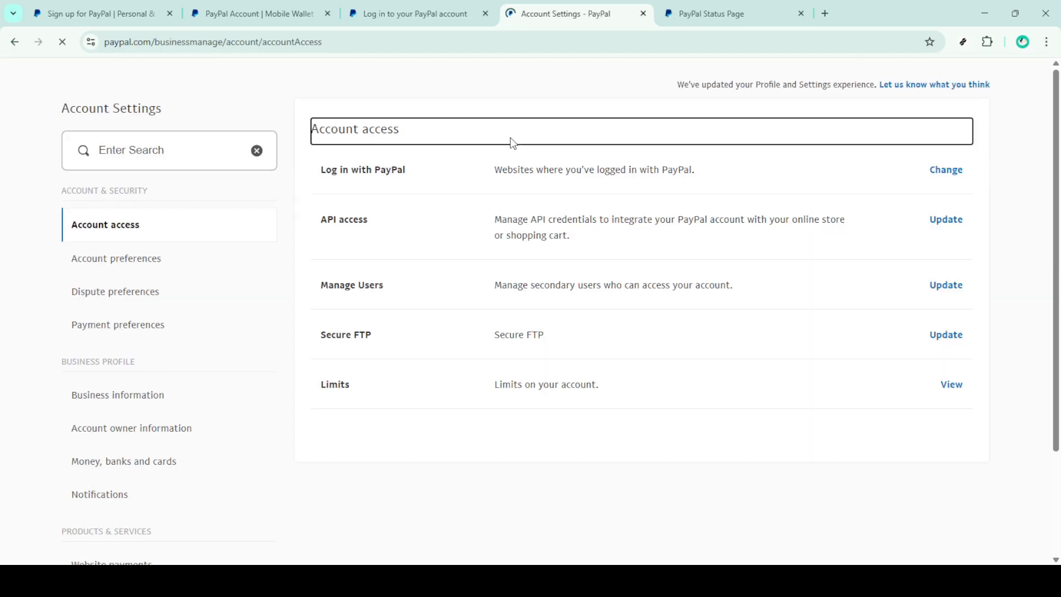
pyautogui.scroll(-3)
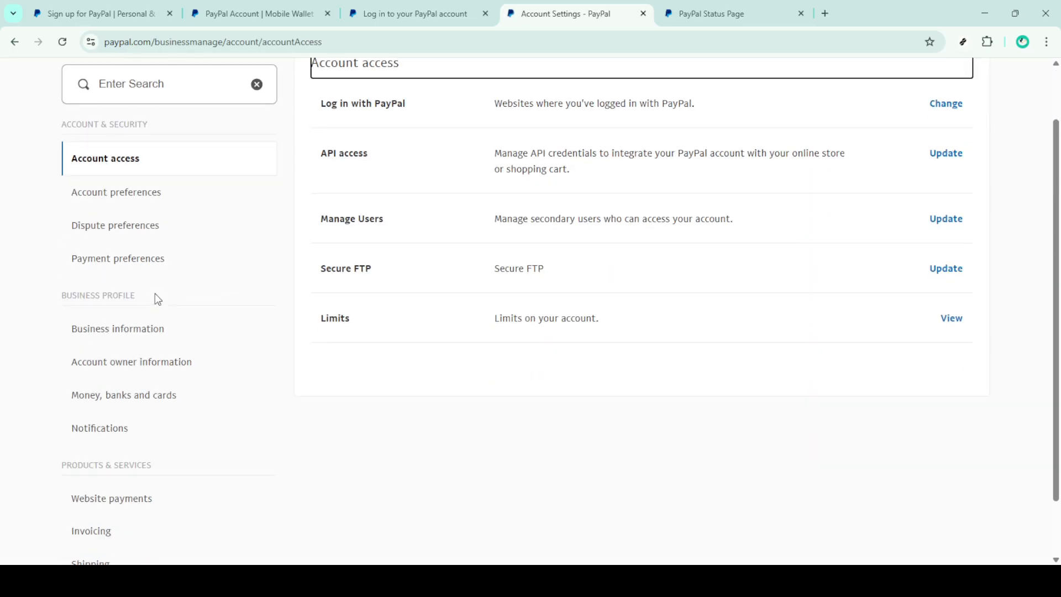
pyautogui.scroll(-3)
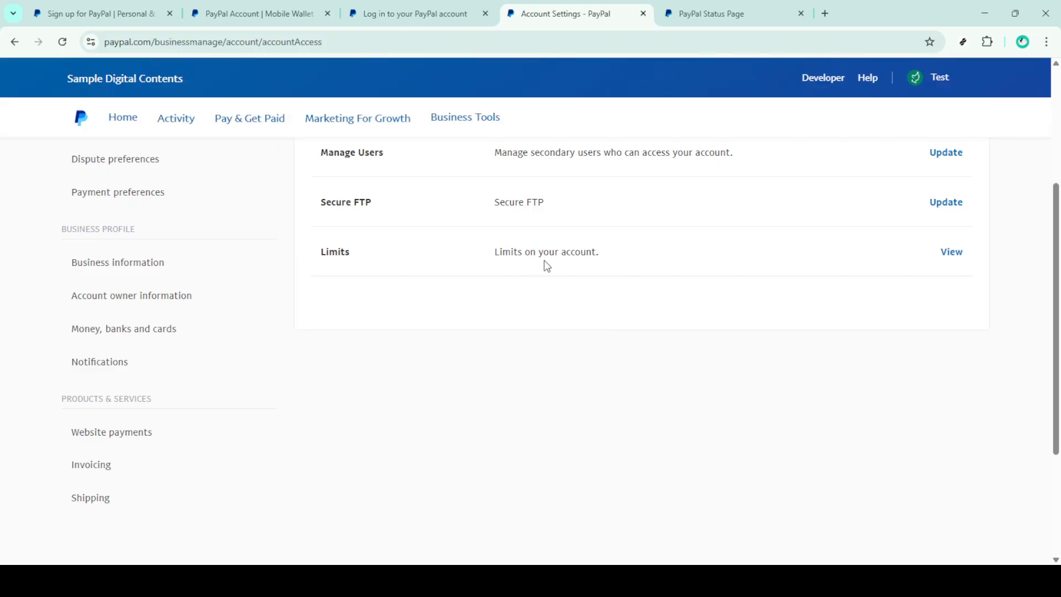
pyautogui.moveTo(339, 266)
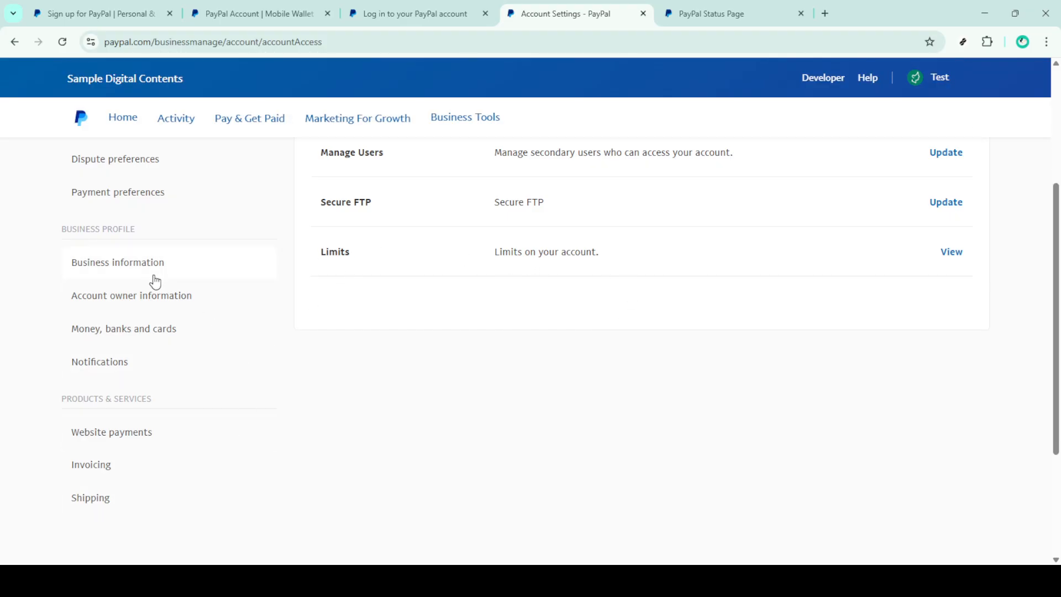
pyautogui.scroll(-3)
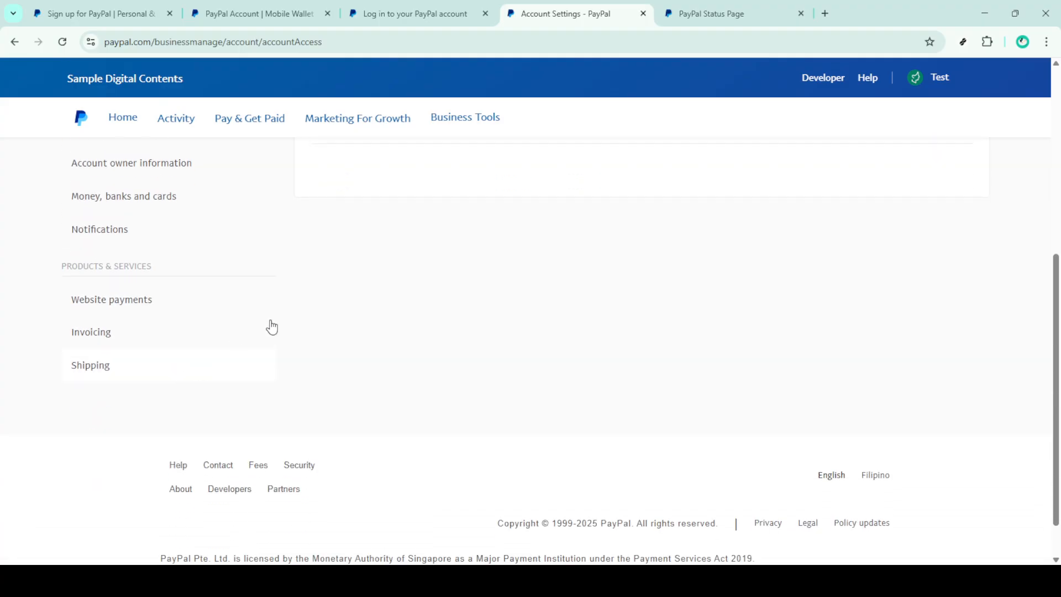
pyautogui.click(940, 77)
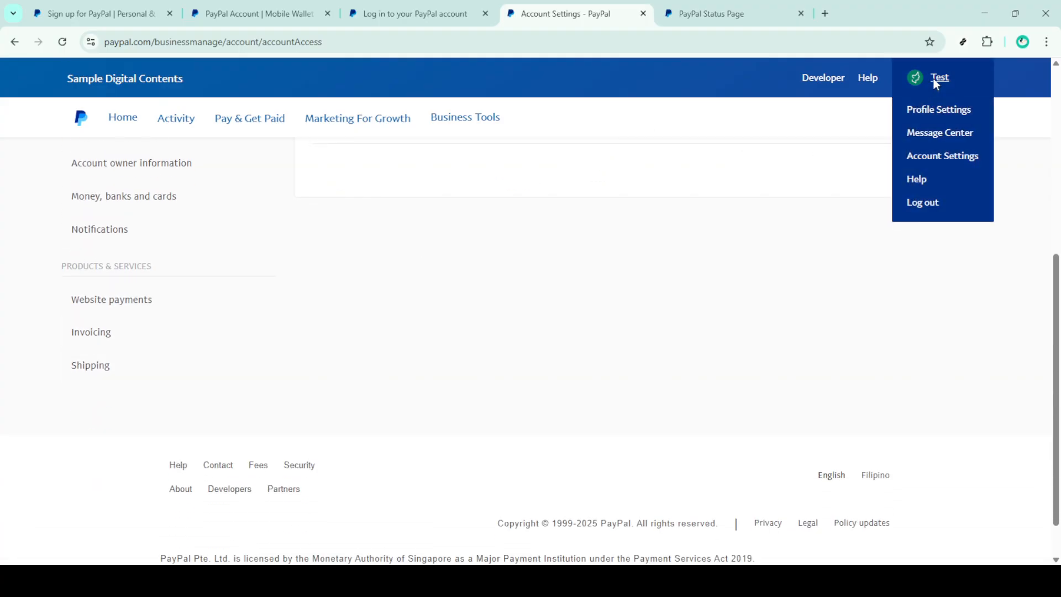
pyautogui.moveTo(922, 138)
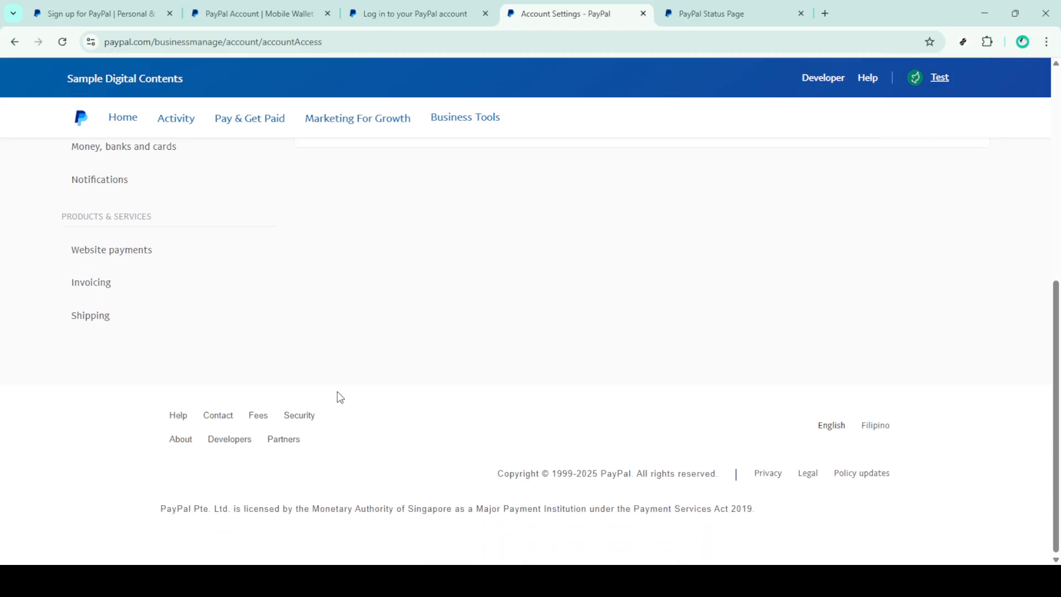
pyautogui.moveTo(218, 414)
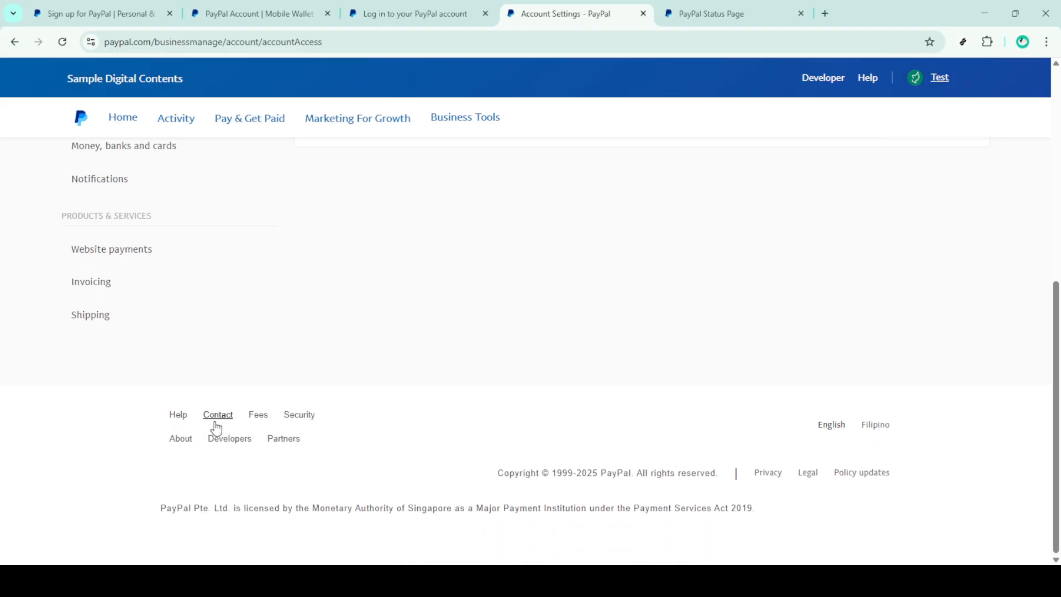